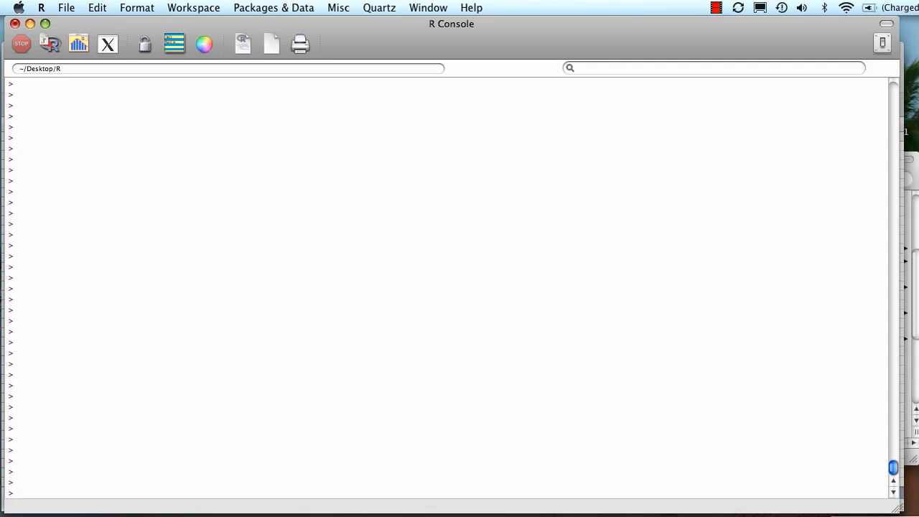
# Run names(grades) to list the columns StudentID, StudentName, HomeworkAvg and FinalGrade
pyautogui.write('names')
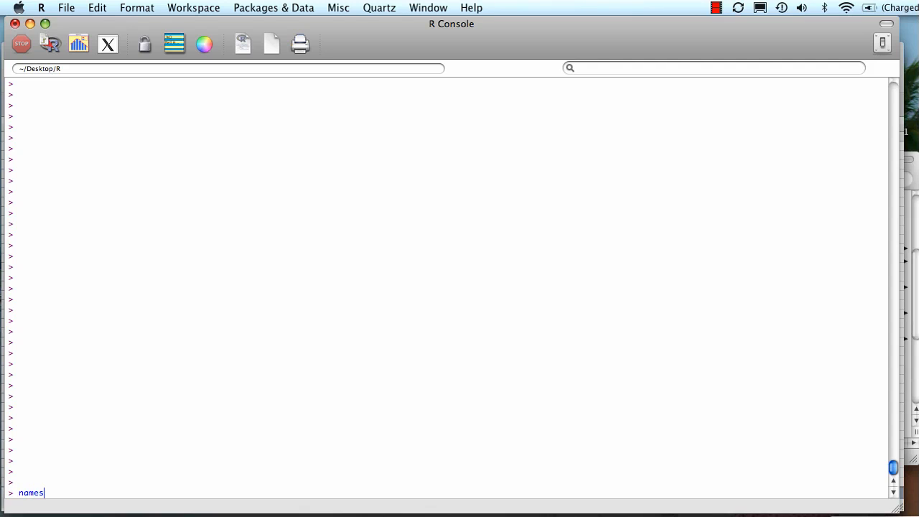
pyautogui.write('()')
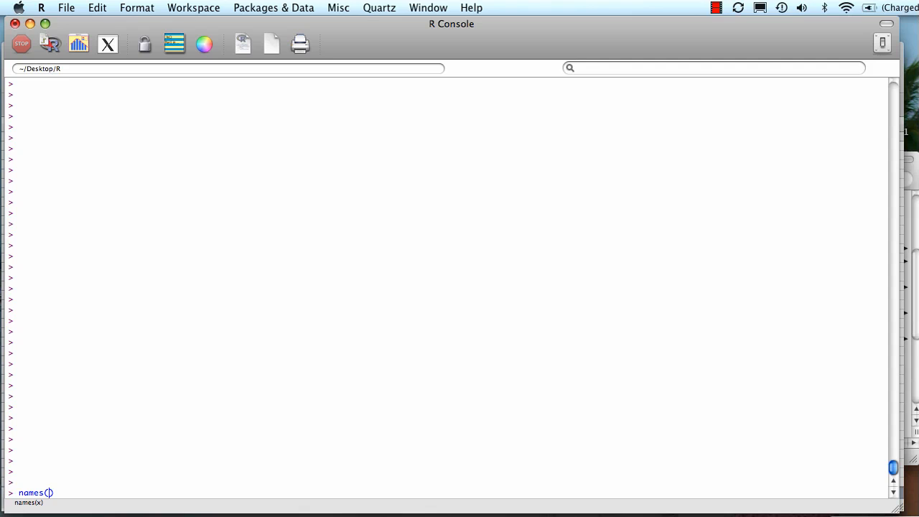
pyautogui.write('grades')
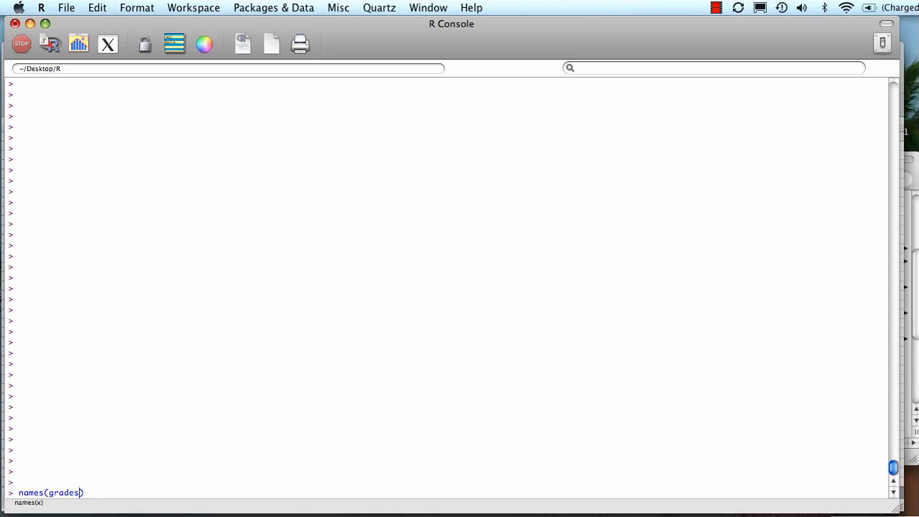
pyautogui.press('Return')
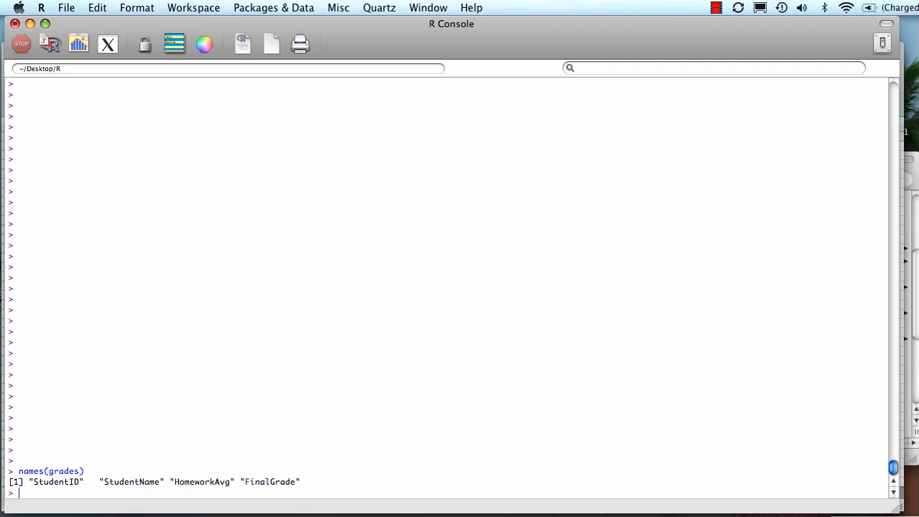
pyautogui.write('names')
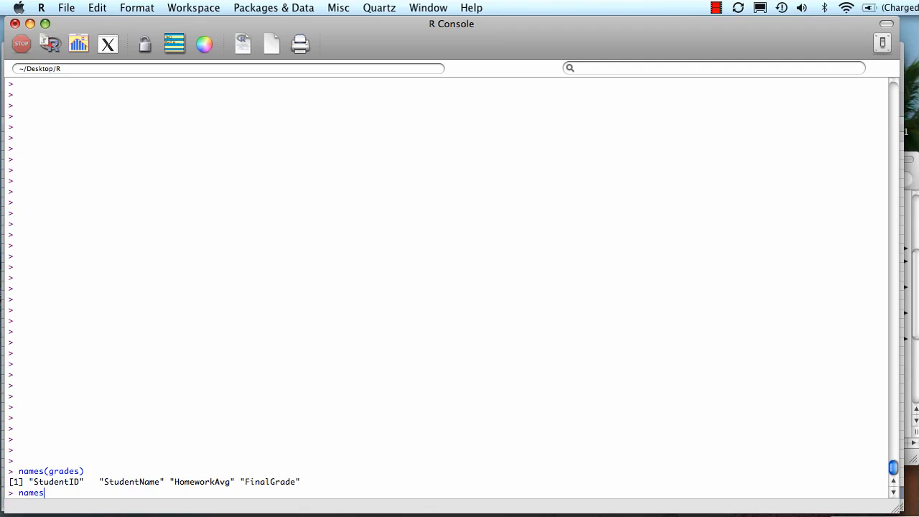
# Show the first two rows of grades (Jim, Sally) with head(grades,2)
pyautogui.write('head(')
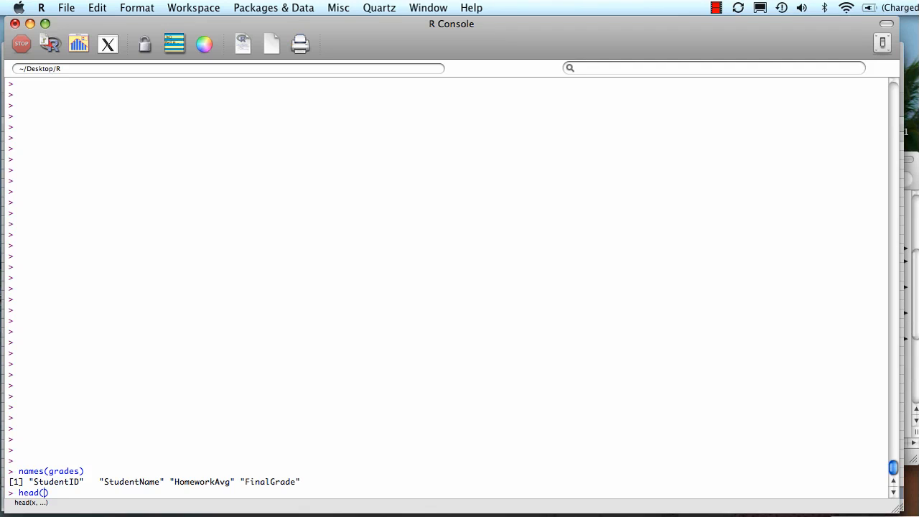
pyautogui.write('grades')
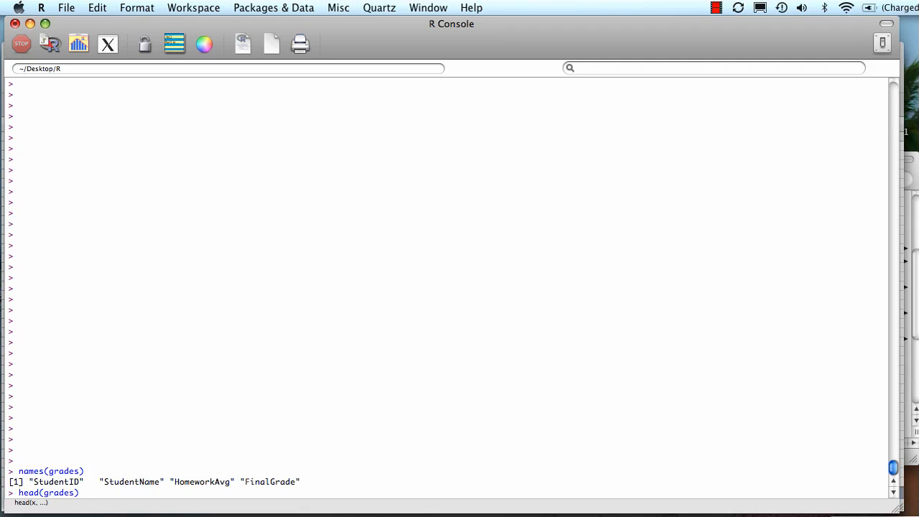
pyautogui.write(',')
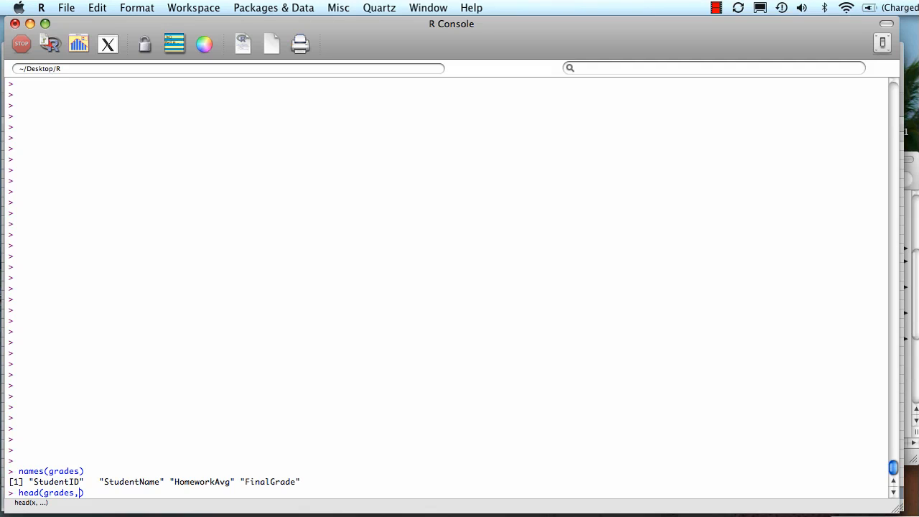
pyautogui.write('2')
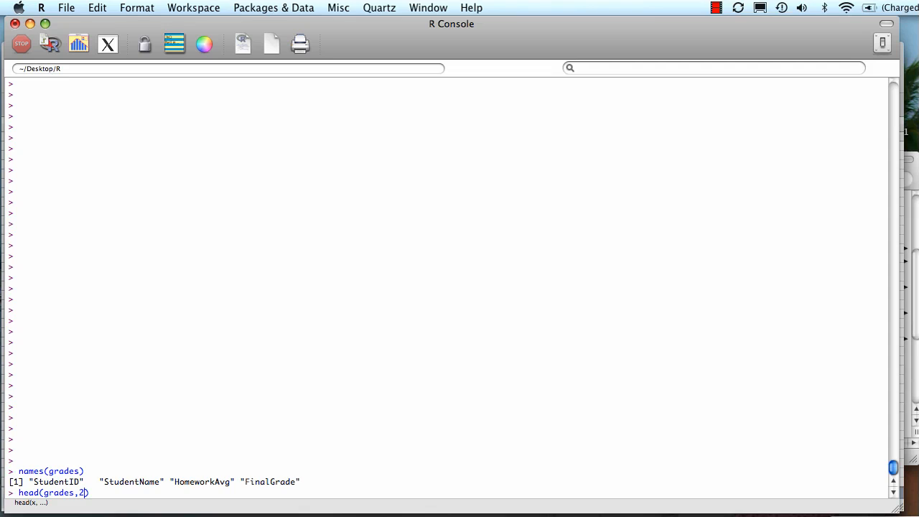
pyautogui.press('Return')
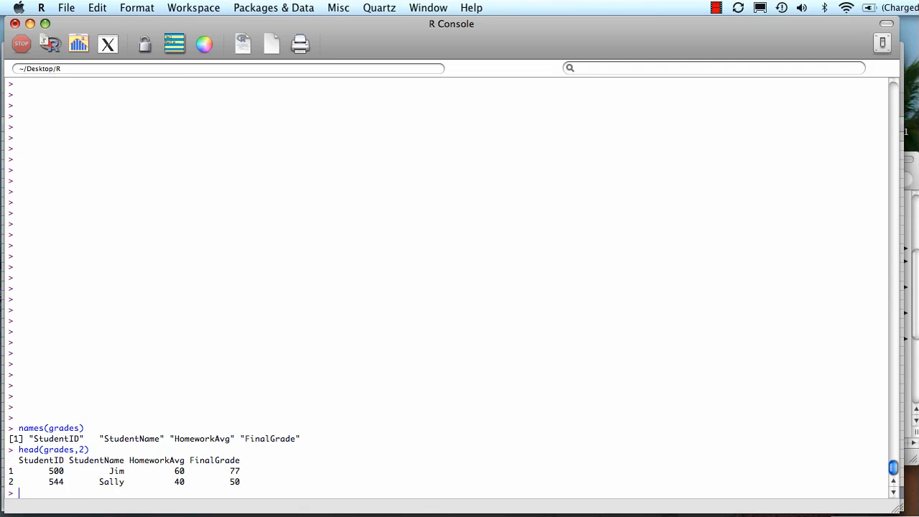
# Show the last three rows of grades (Vineet, Latricia, Jet) with tail(grades,3)
pyautogui.write('tail()')
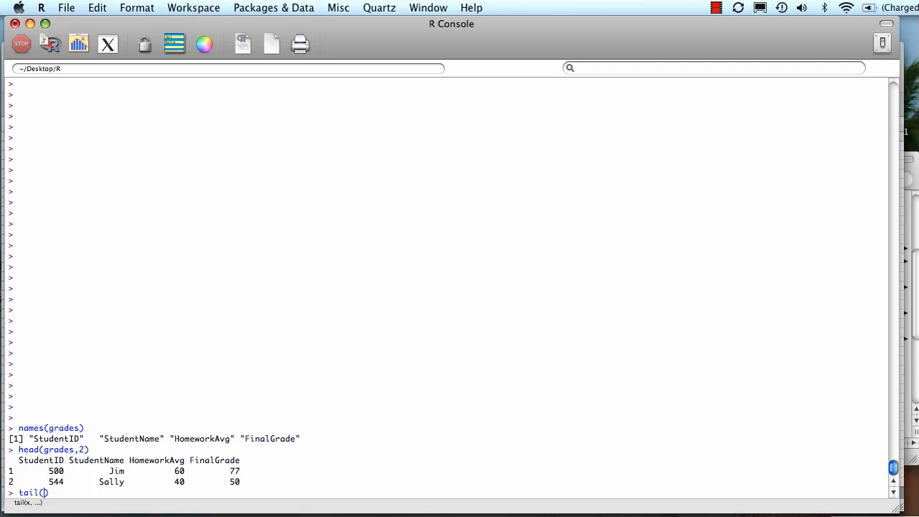
pyautogui.write('grades,')
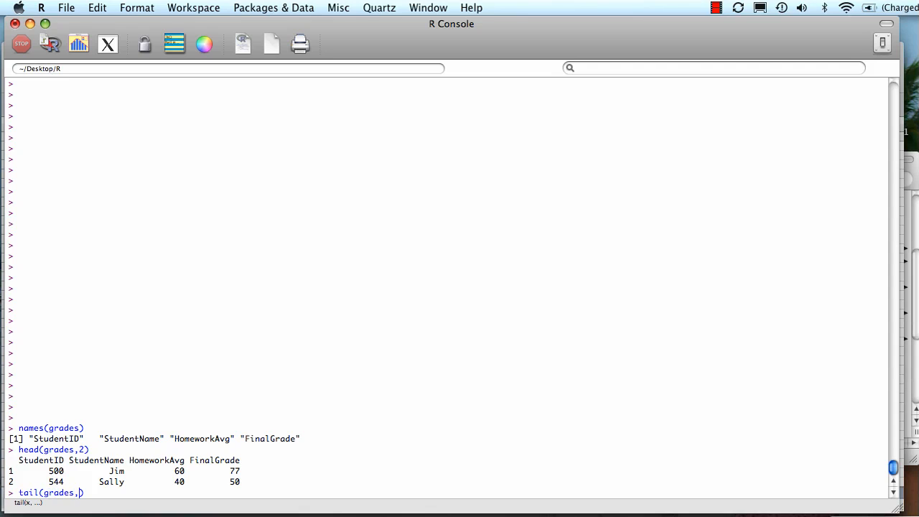
pyautogui.write('3')
pyautogui.press('Return')
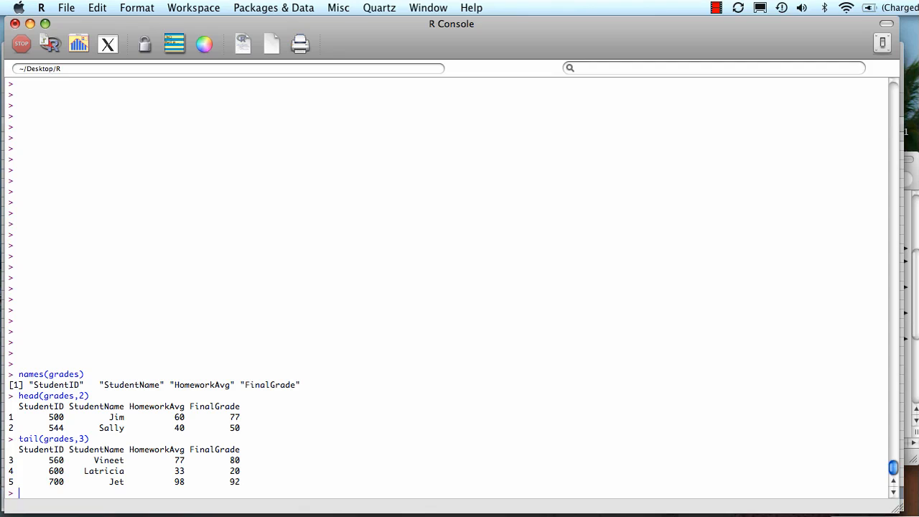
# Display the structure of grades: a data.frame of 5 observations and 4 variables
pyautogui.write('str(gra')
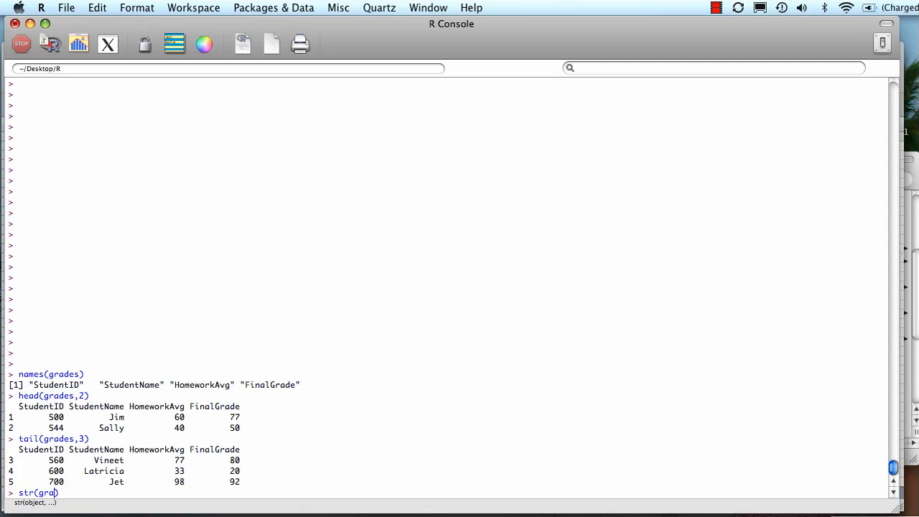
pyautogui.write('des')
pyautogui.press('Return')
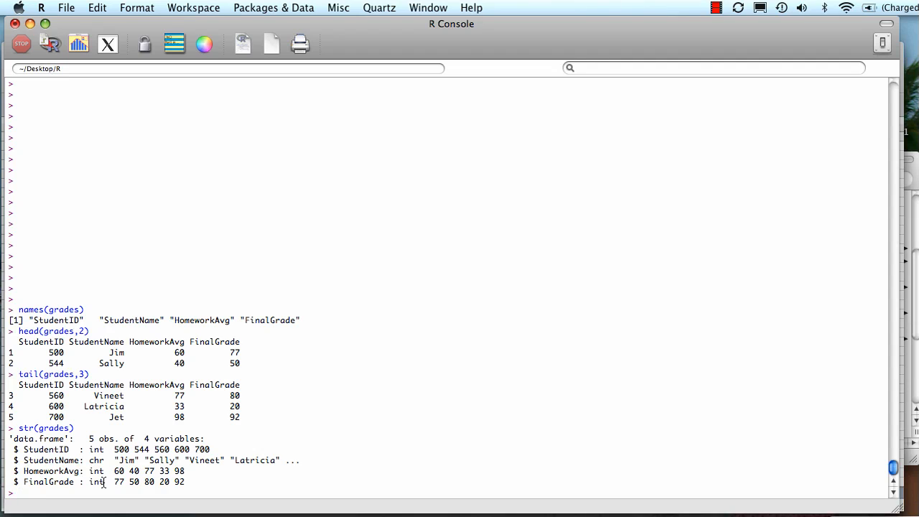
# Report the class of grades as "data.frame"
pyautogui.write('class(gr)')
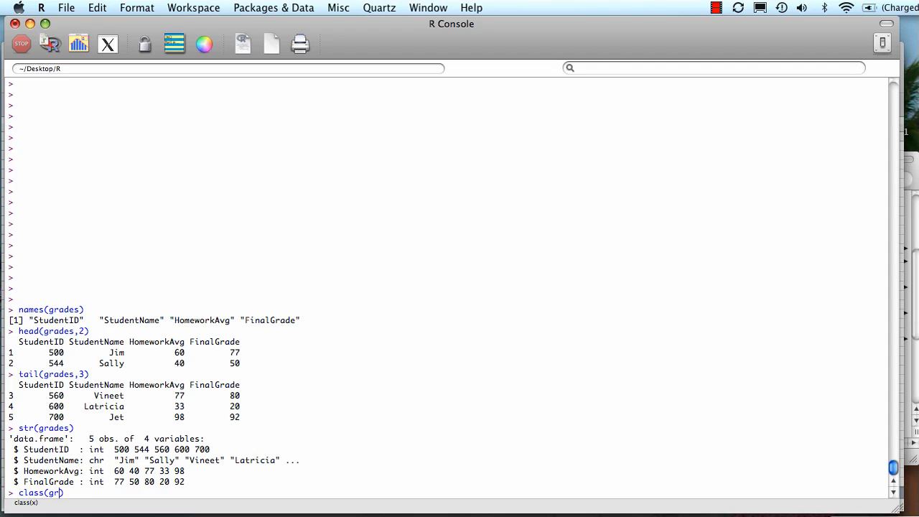
pyautogui.write('ades')
pyautogui.press('Return')
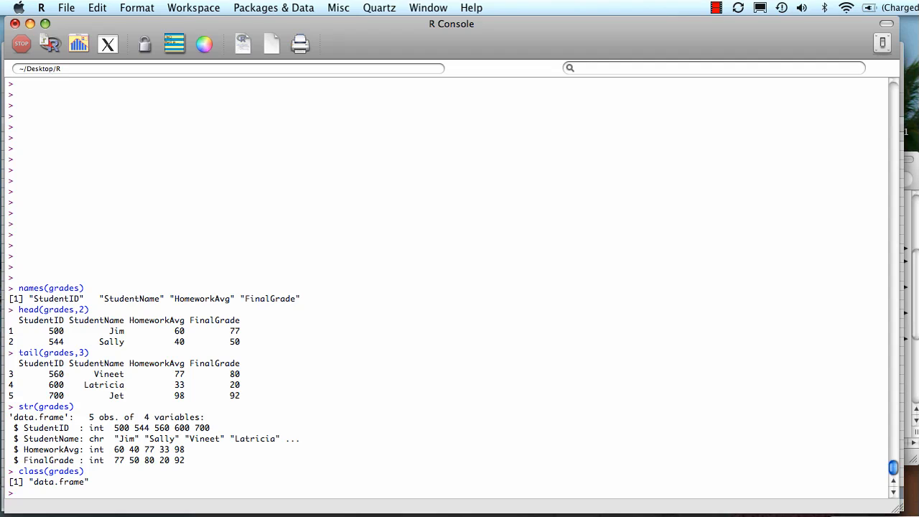
pyautogui.click(21, 493)
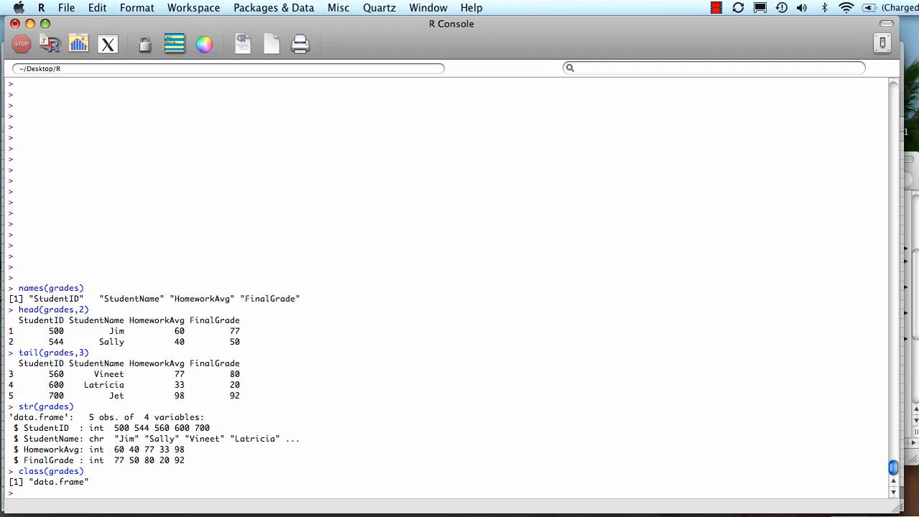
# Report grades' underlying type as "list" and print the full five-row grades table
pyautogui.write('typeof(')
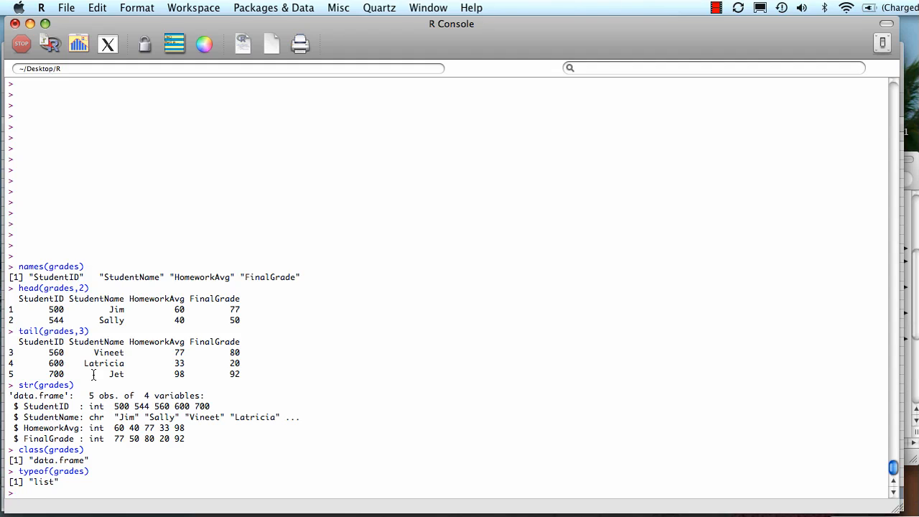
pyautogui.write('grades')
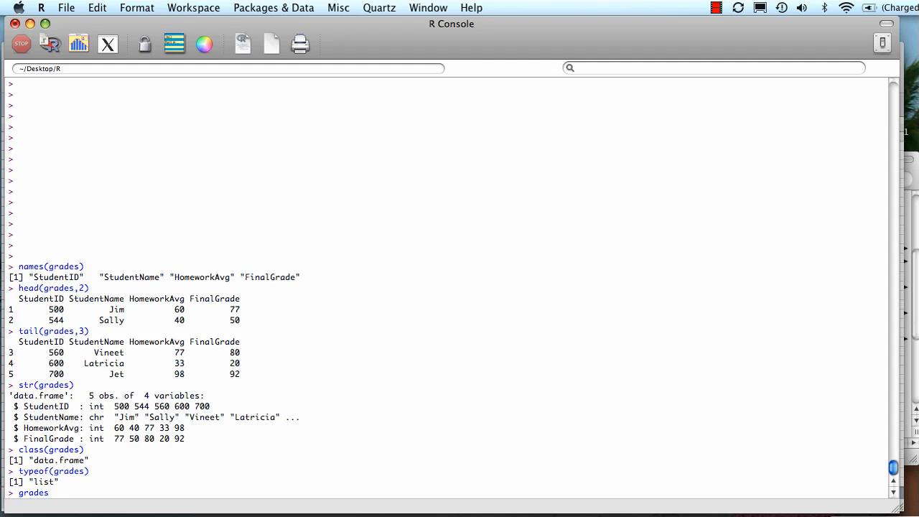
pyautogui.press('Return')
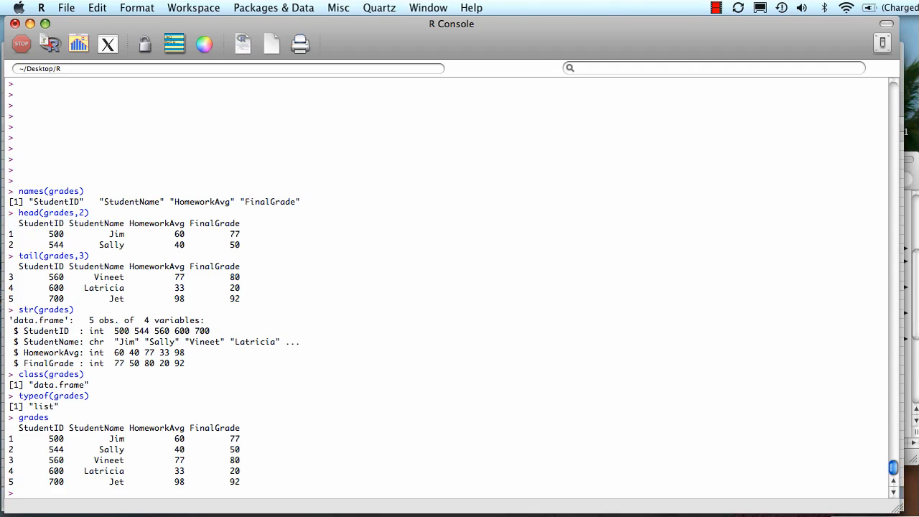
pyautogui.write('sum')
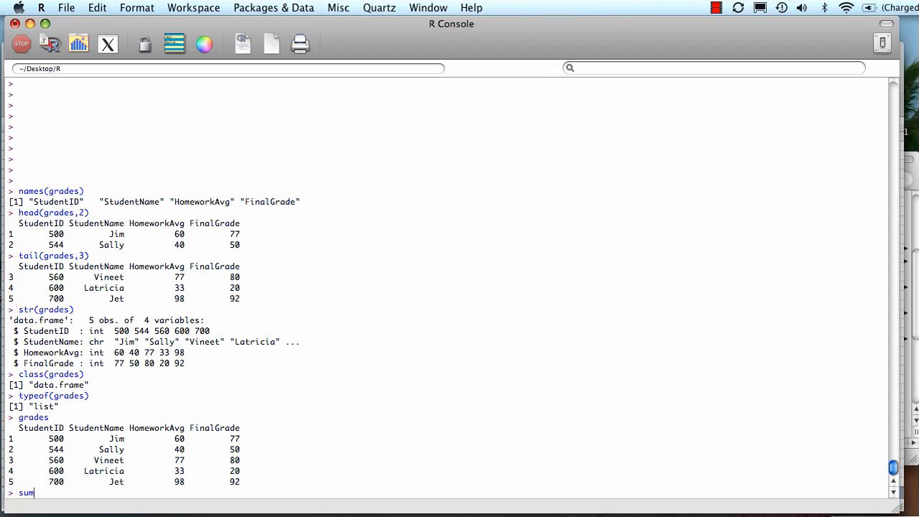
# Print min, quartiles, median, mean and max for each column with summary(grades)
pyautogui.write('summary(g')
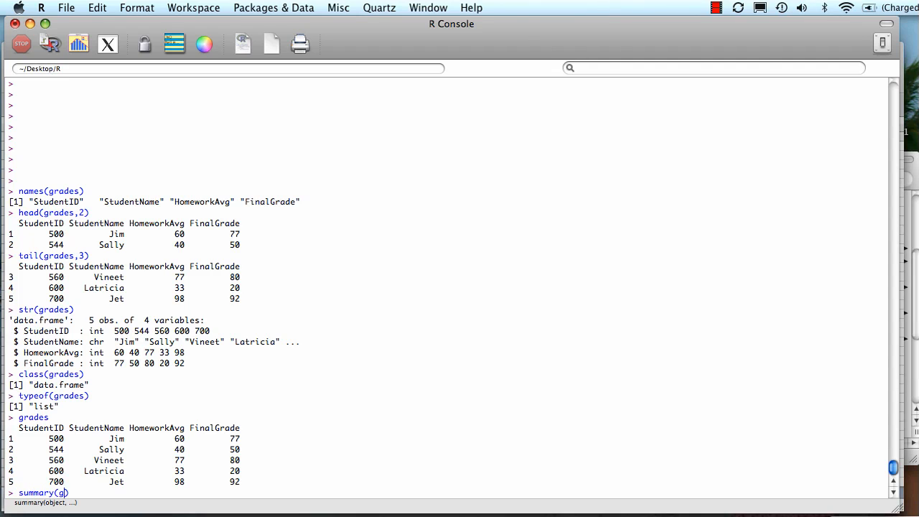
pyautogui.press('Return')
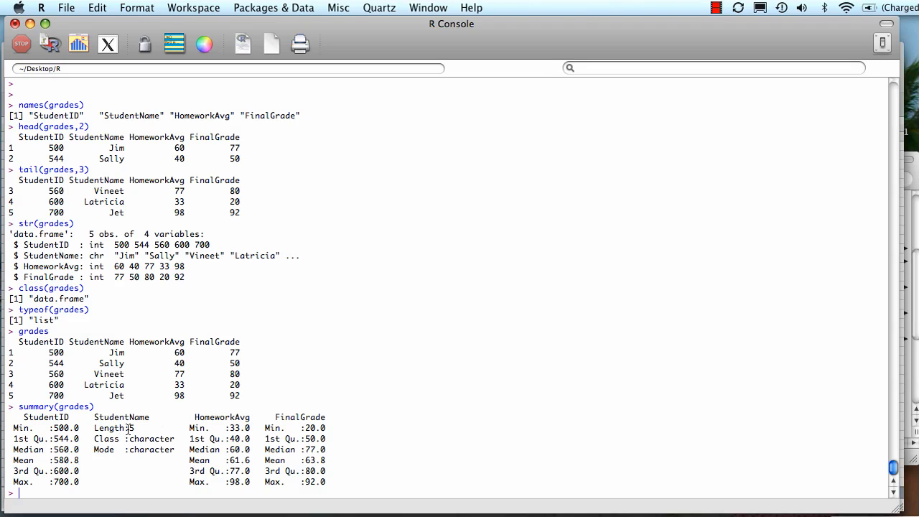
pyautogui.moveTo(120, 351)
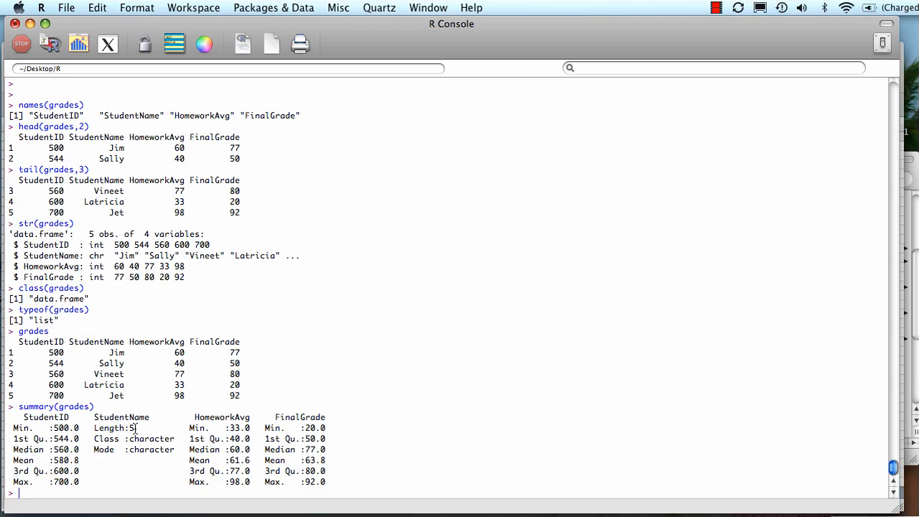
pyautogui.moveTo(223, 428)
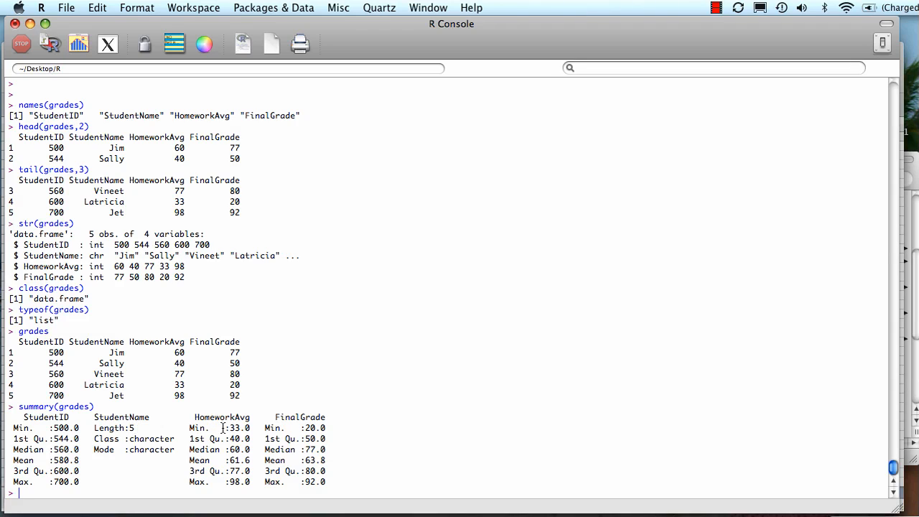